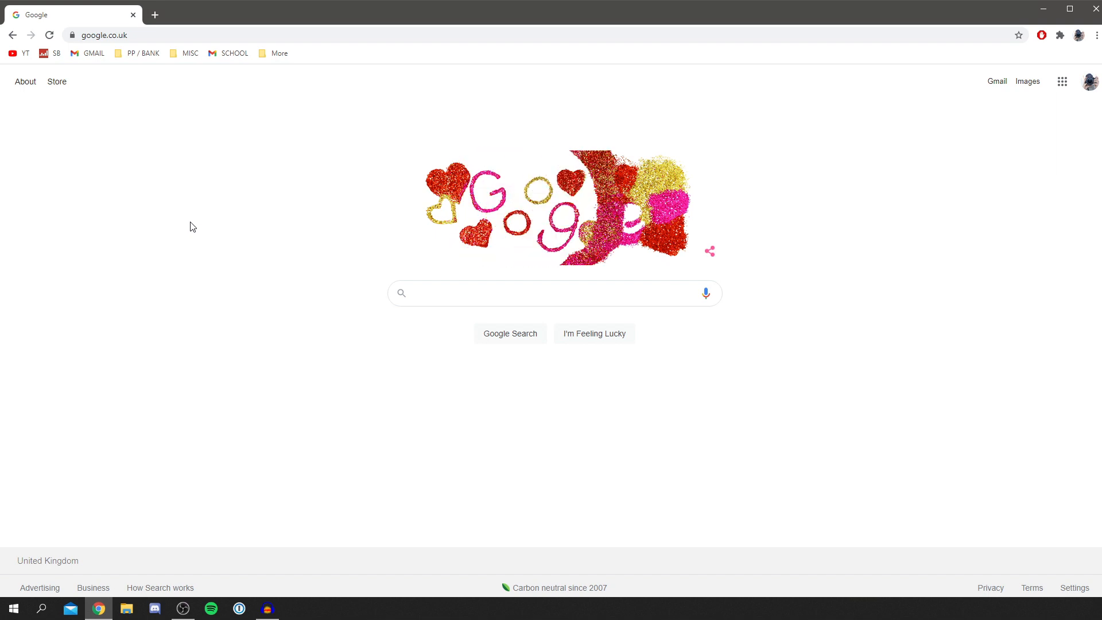
left_click(104, 36)
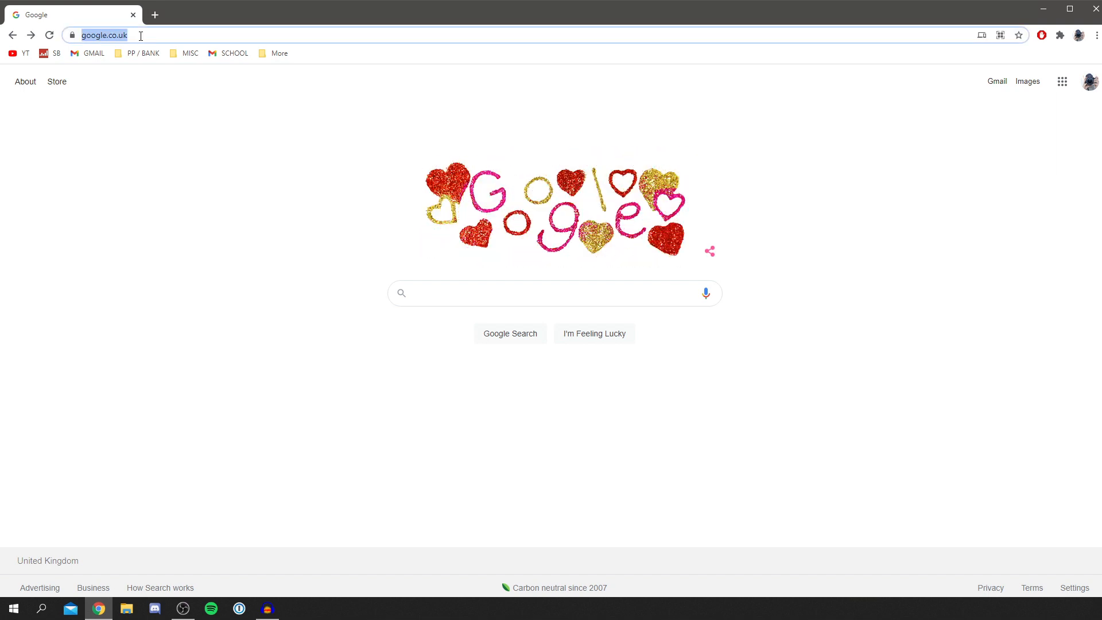
type("https://www.coinbase.com/join/tucker_5ty")
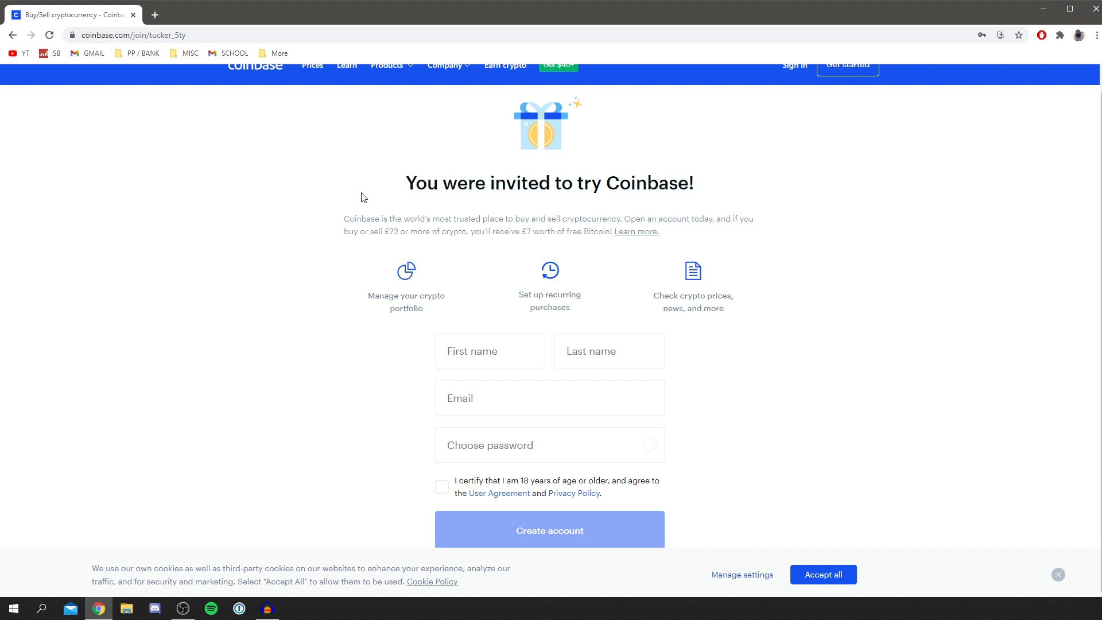
mouse_move(552, 220)
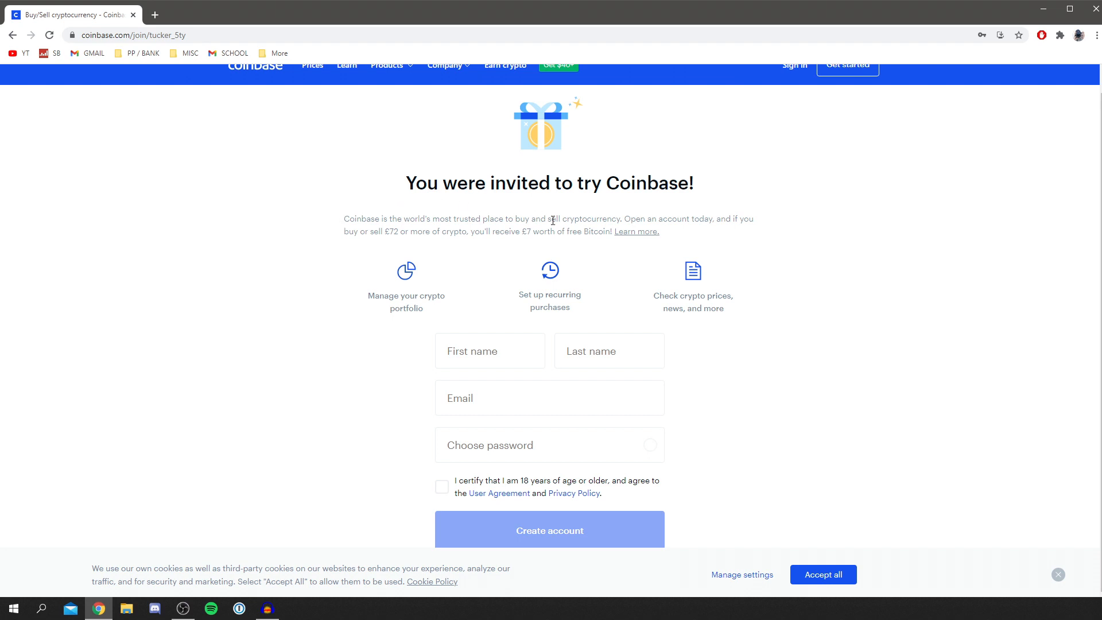
mouse_move(406, 232)
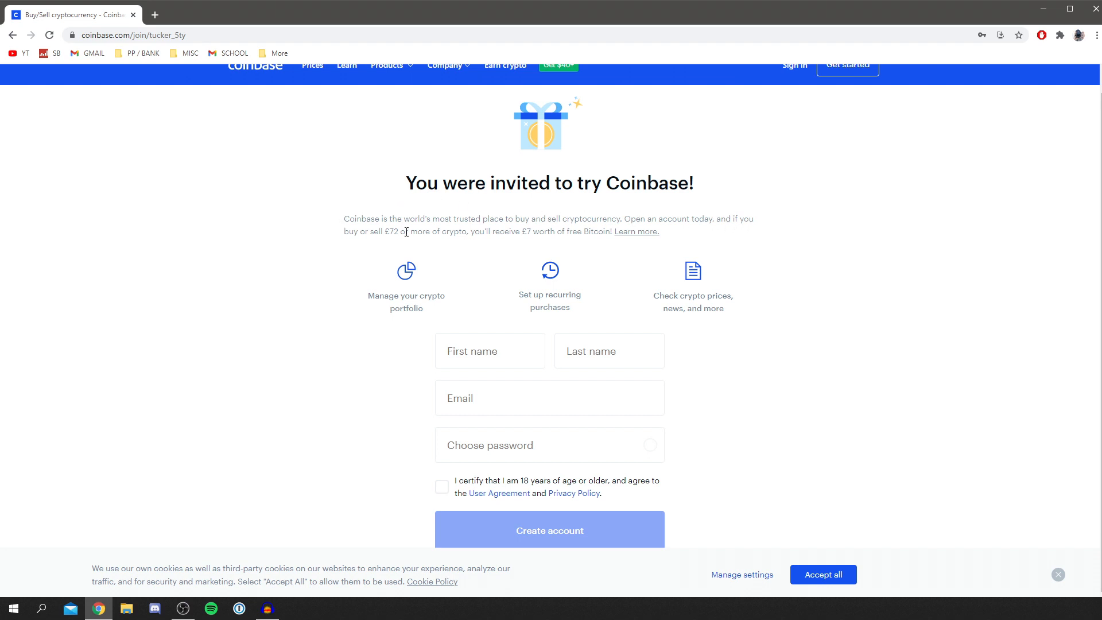
mouse_move(518, 232)
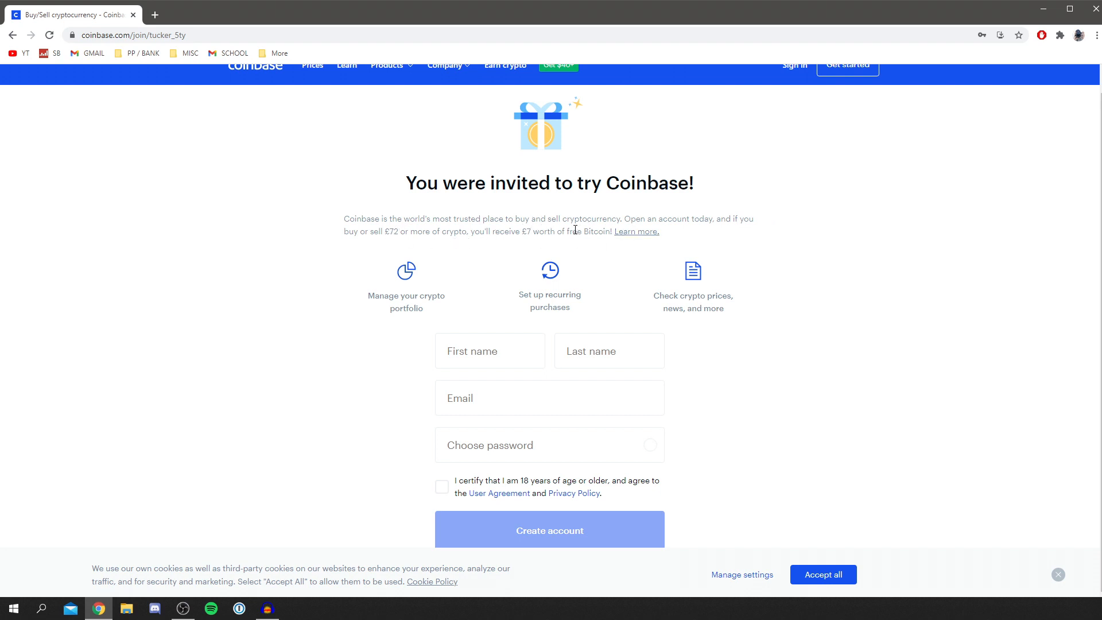
mouse_move(428, 260)
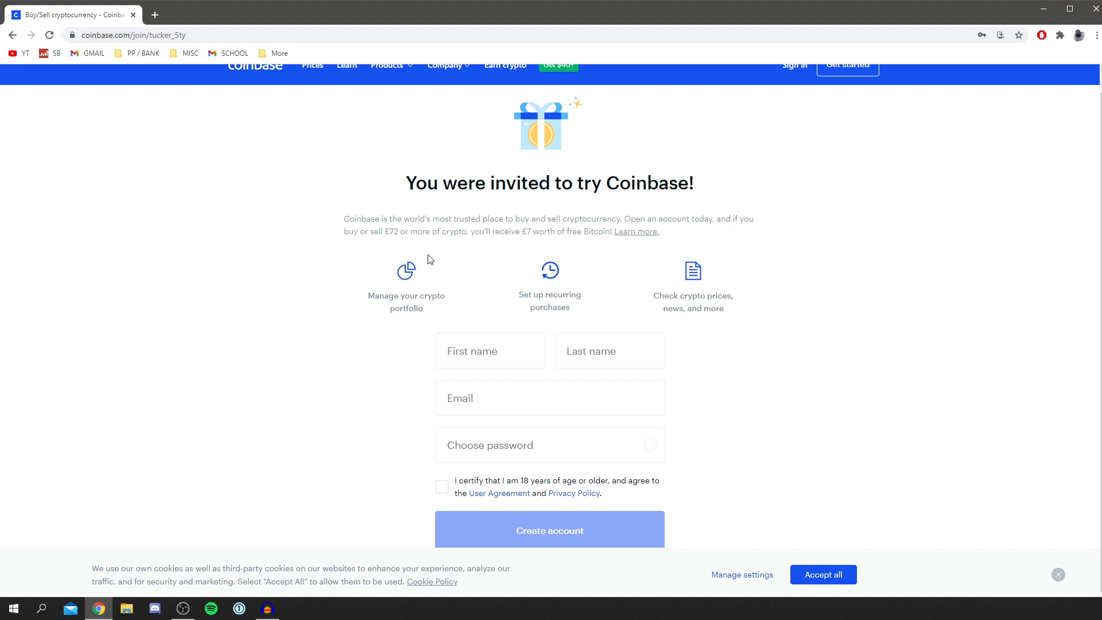
mouse_move(266, 247)
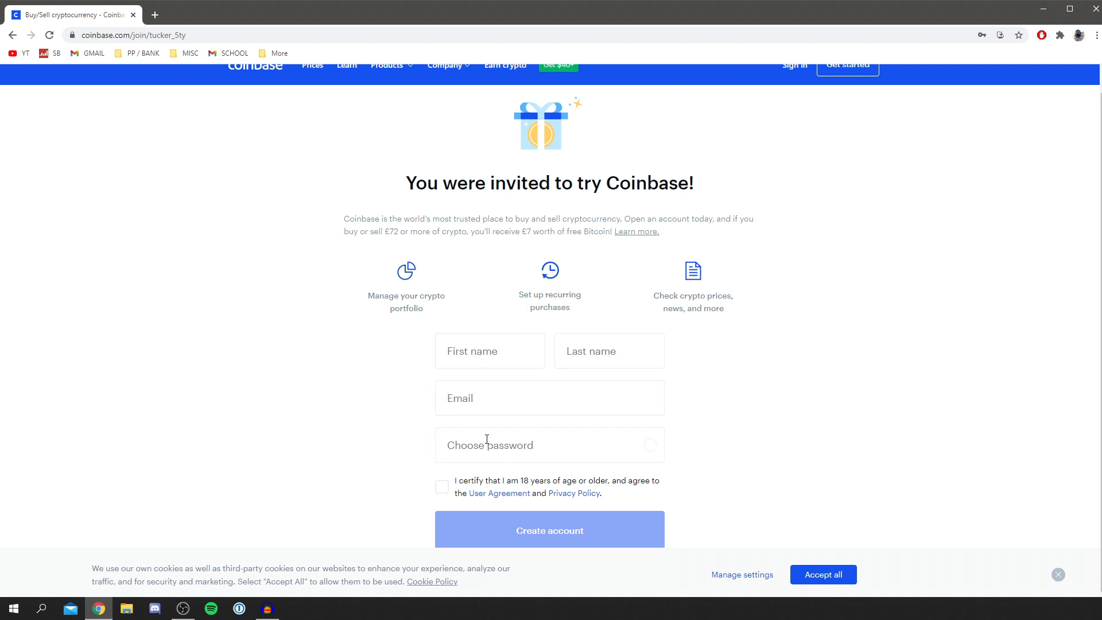
scroll("down", 3)
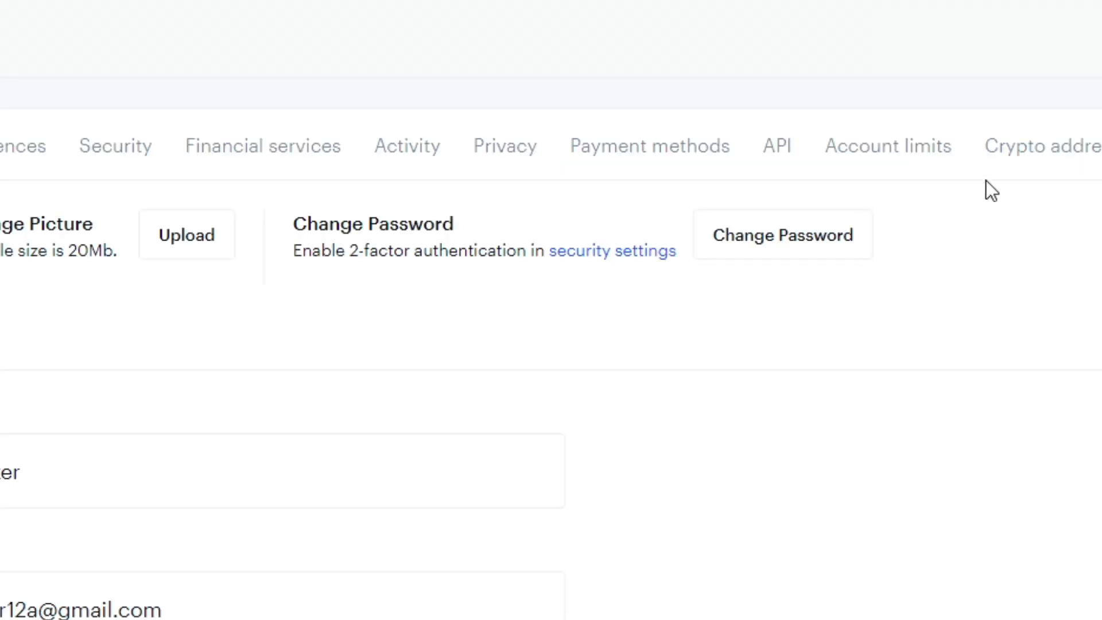
Step: Show the Account limits settings with Level 1 and Level 2 verification status
left_click(887, 146)
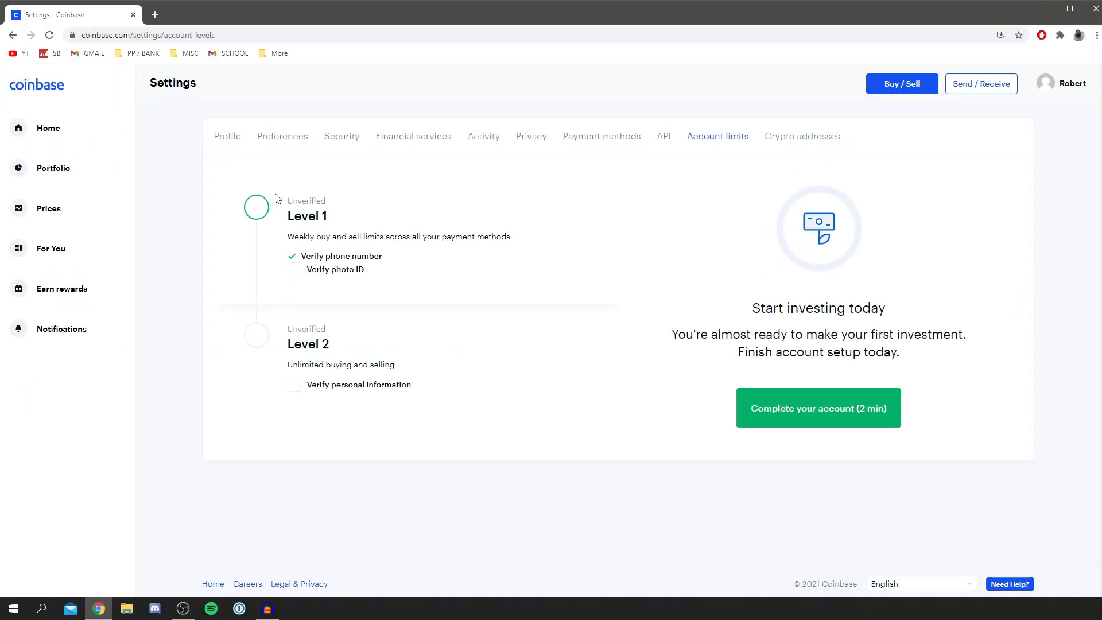
mouse_move(335, 253)
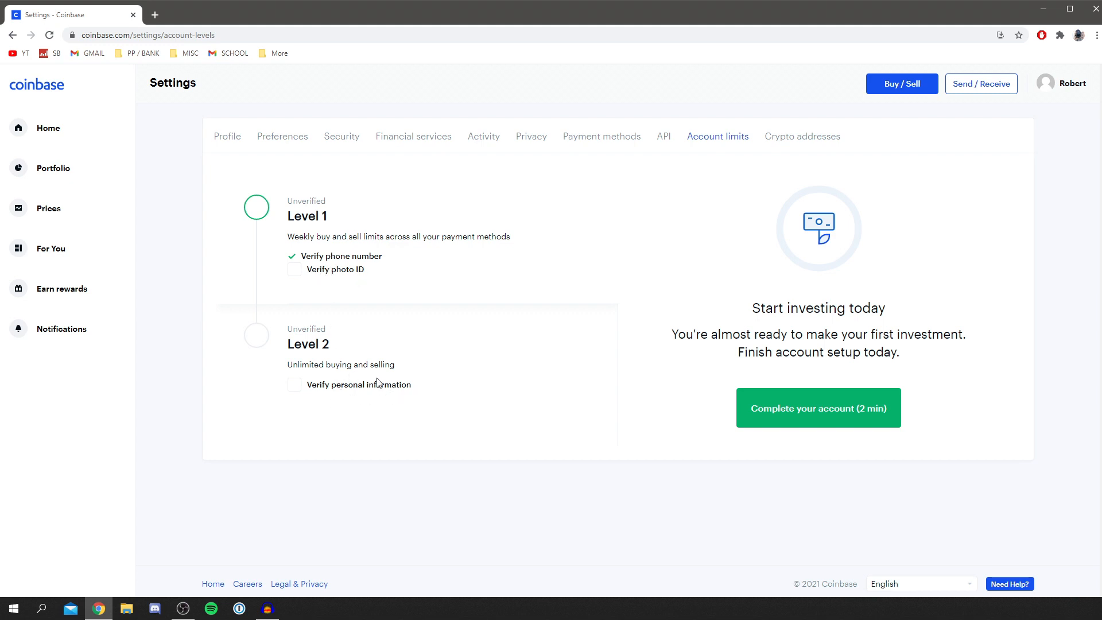
mouse_move(430, 251)
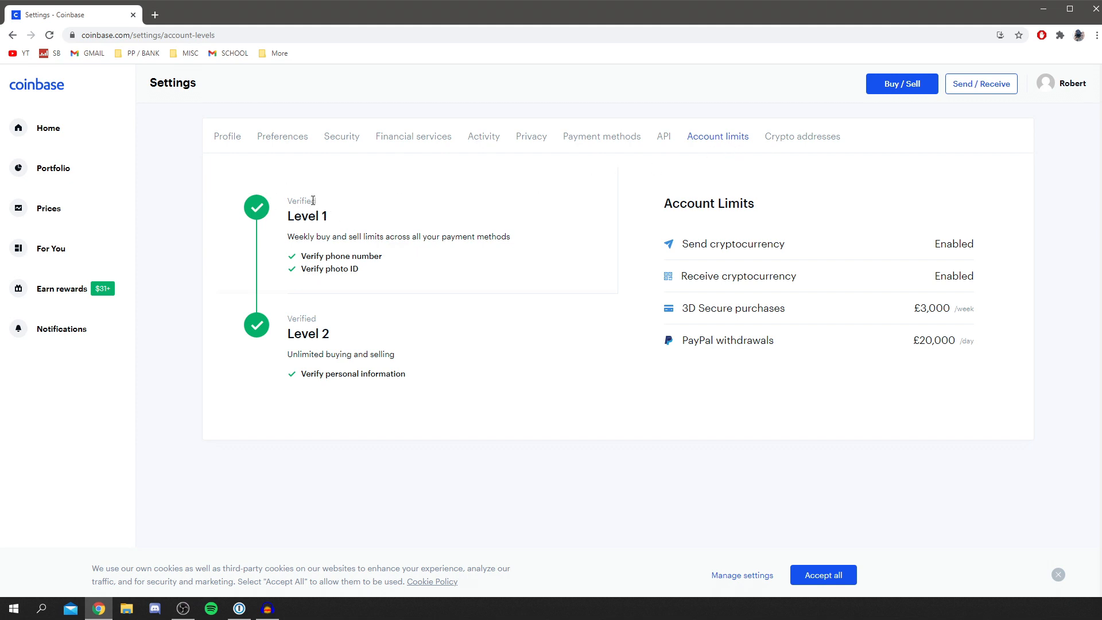
mouse_move(326, 348)
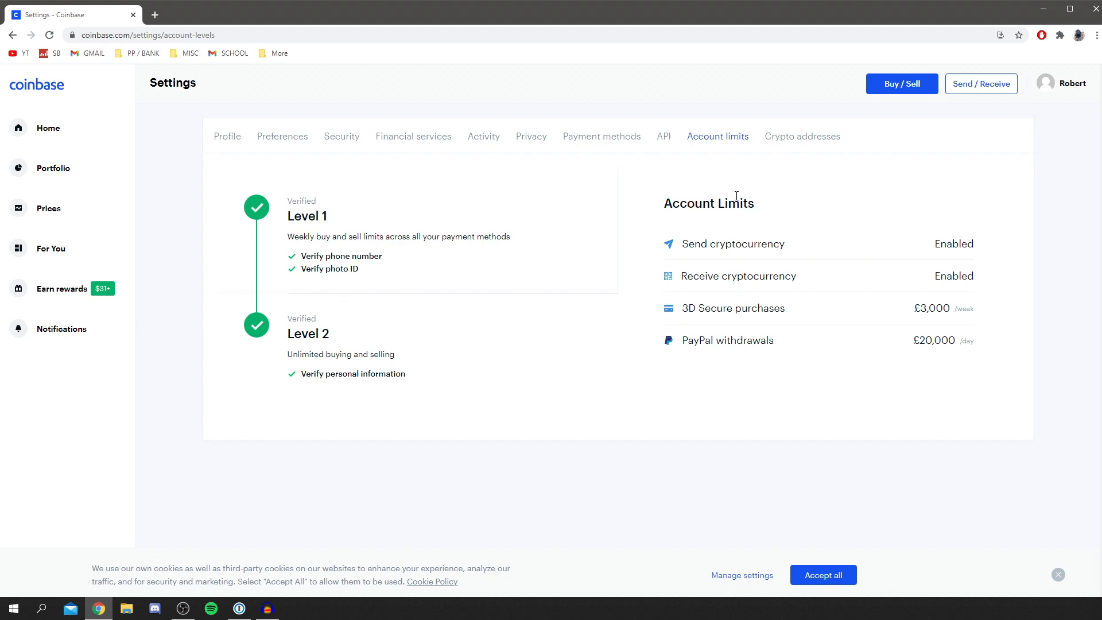
mouse_move(803, 173)
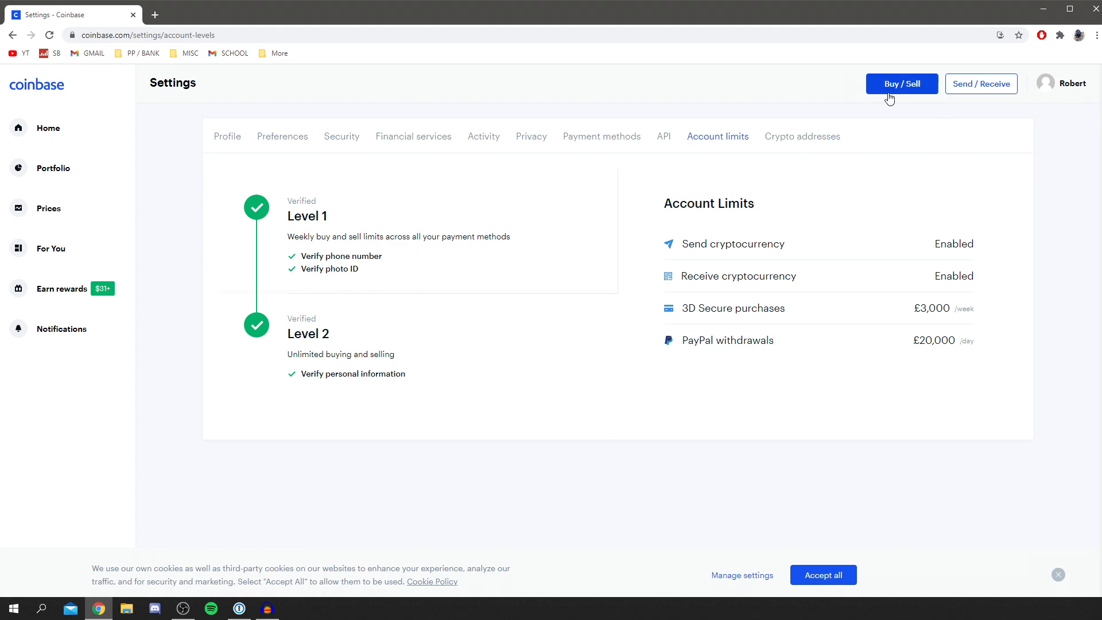
Step: Bring up the Buy/Sell panel and look through the Sell and Convert modes
left_click(902, 84)
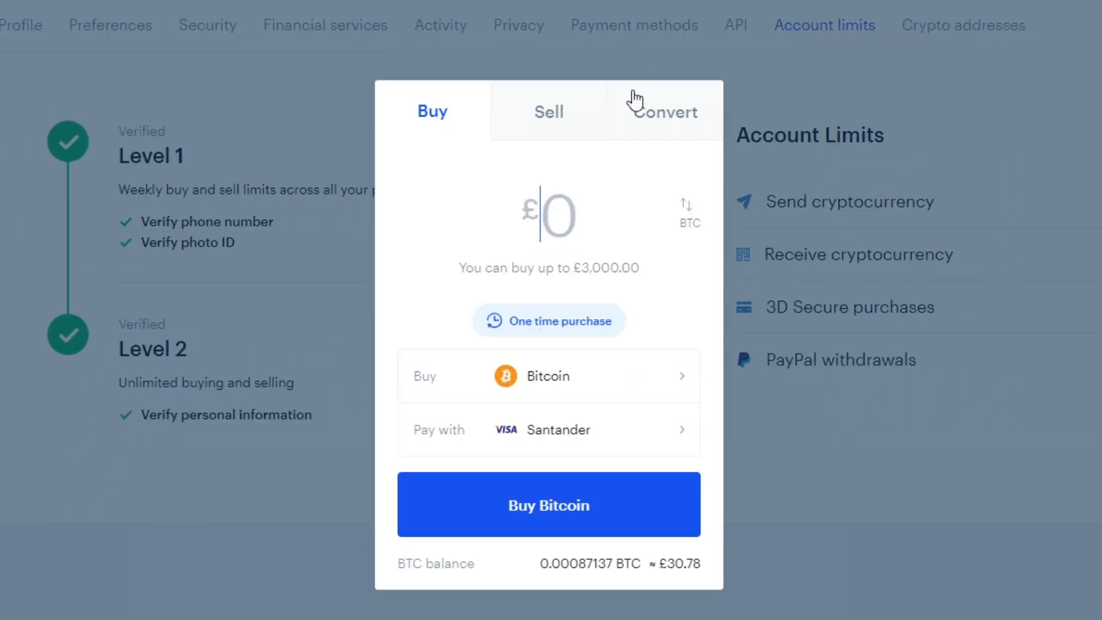
mouse_move(524, 129)
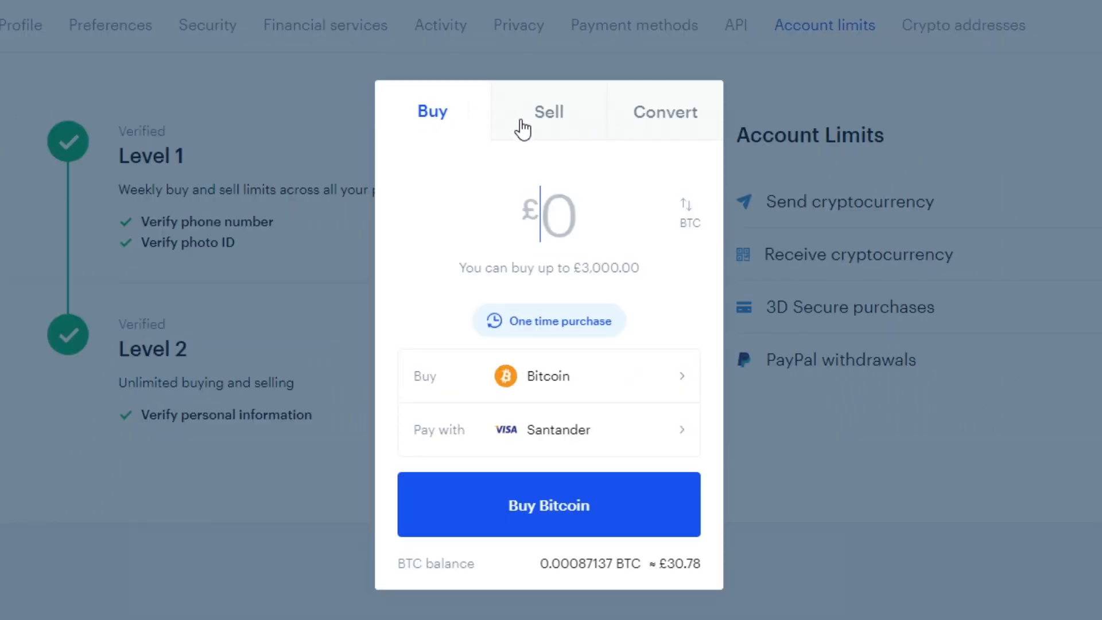
left_click(549, 111)
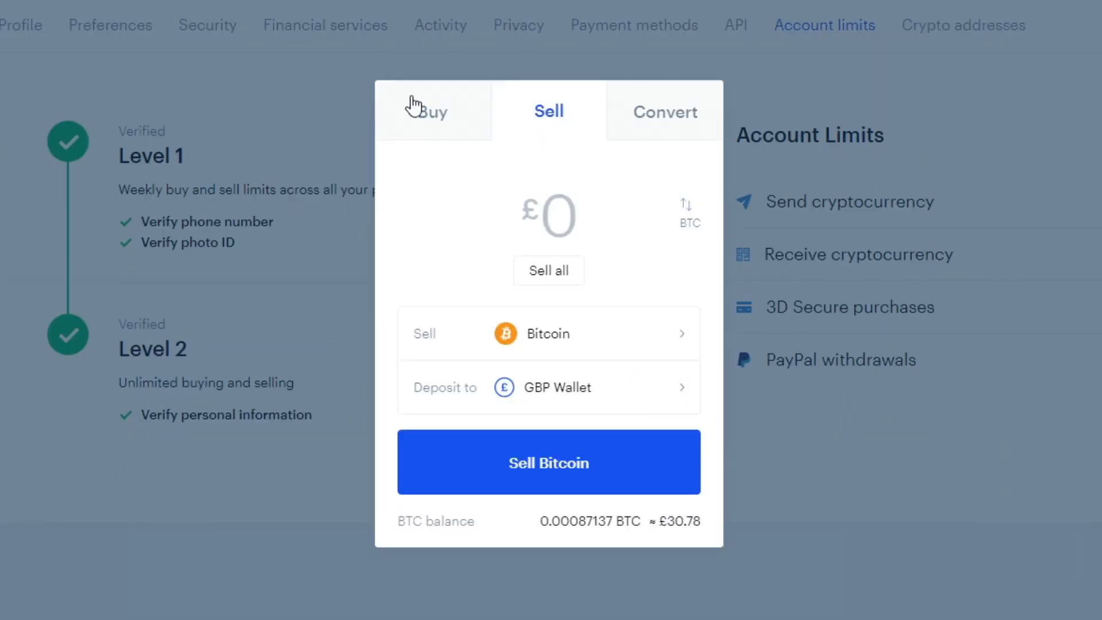
left_click(432, 111)
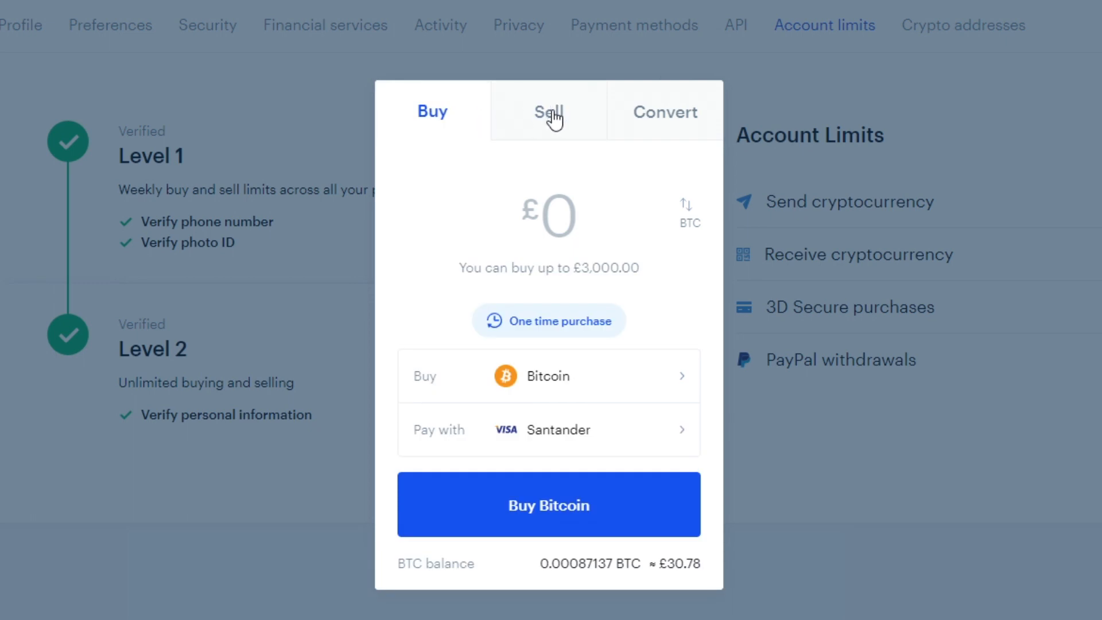
left_click(665, 111)
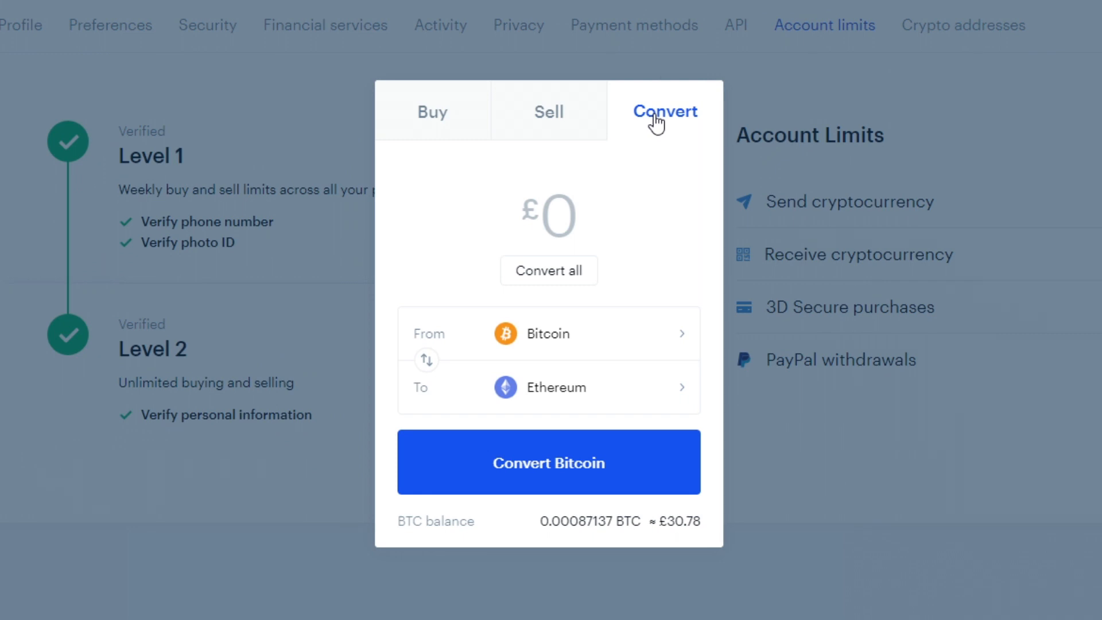
mouse_move(351, 324)
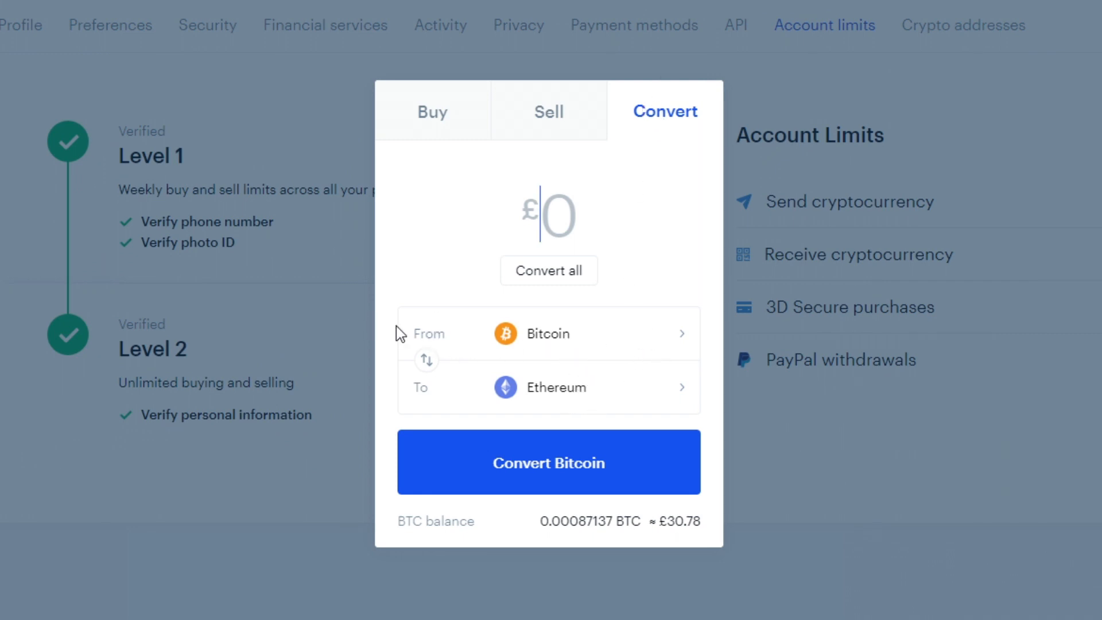
mouse_move(550, 351)
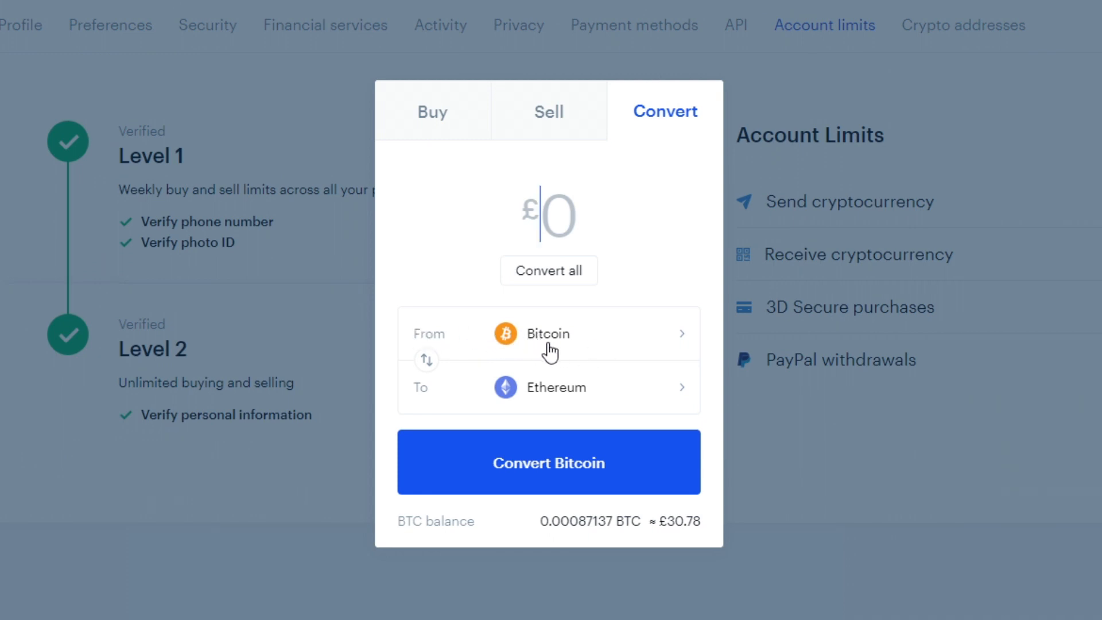
Step: Browse the list of cryptocurrencies available to convert from
left_click(548, 333)
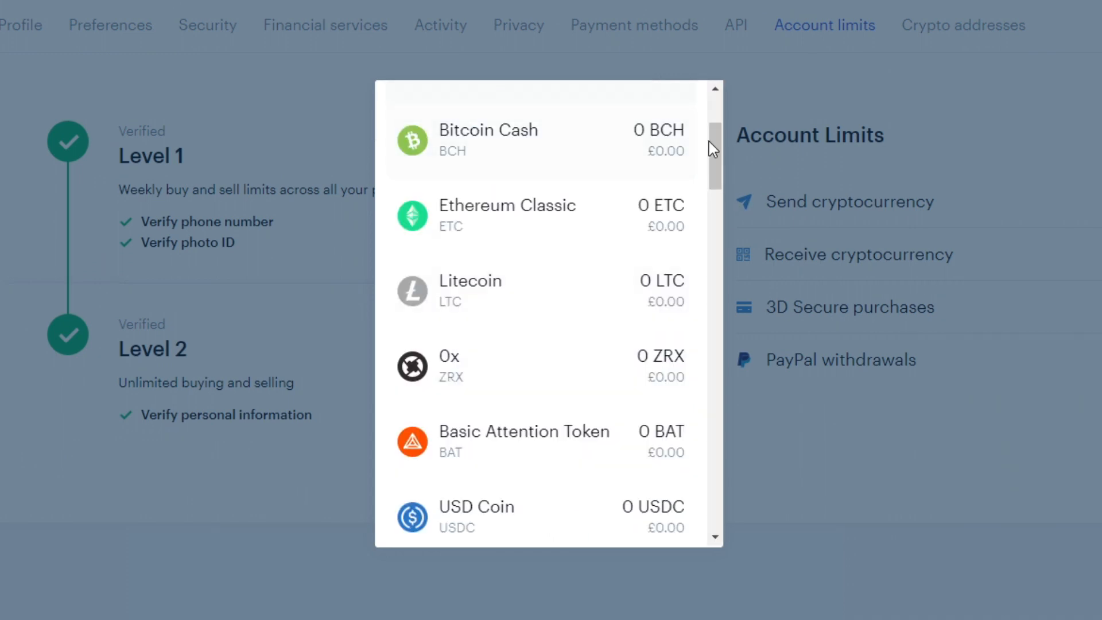
scroll("down", 3)
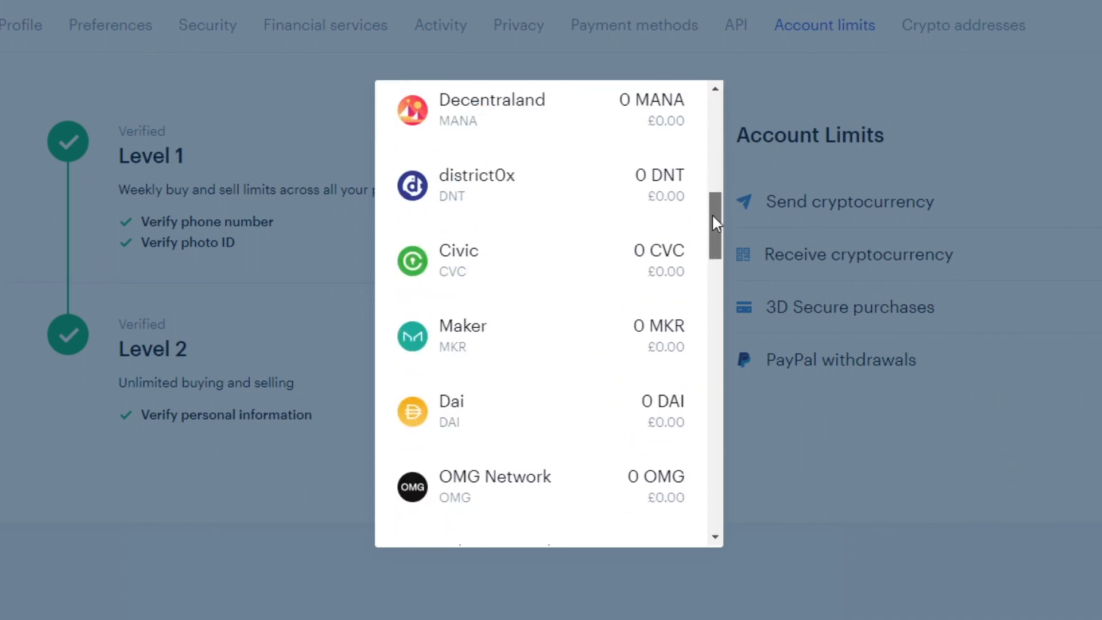
scroll("up", 3)
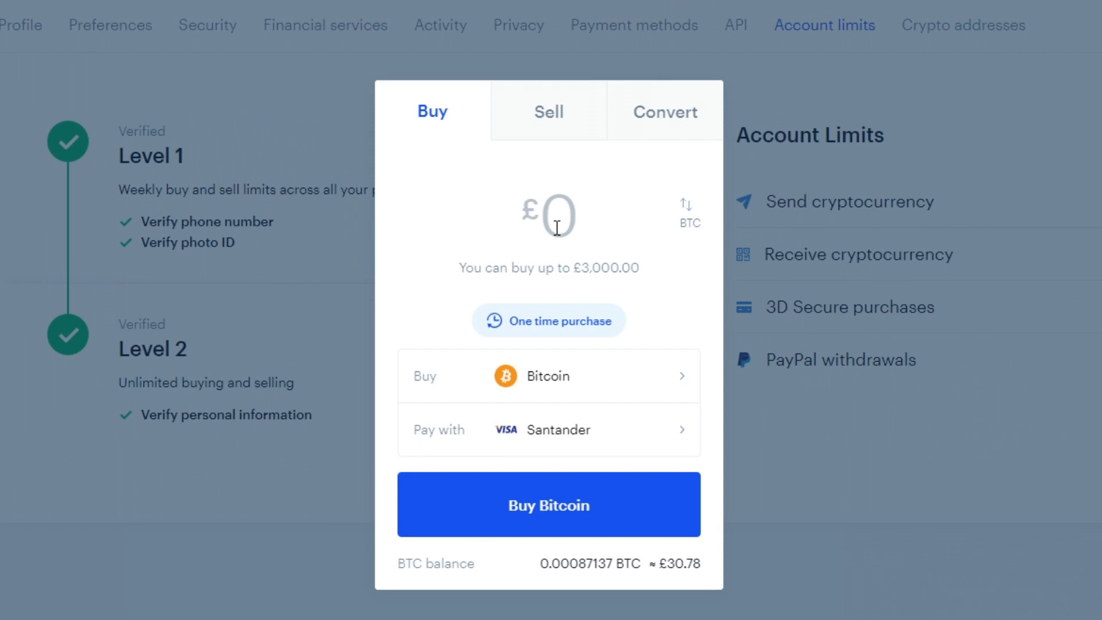
Step: Enter a £10 amount and keep Bitcoin as the asset to buy
type("10")
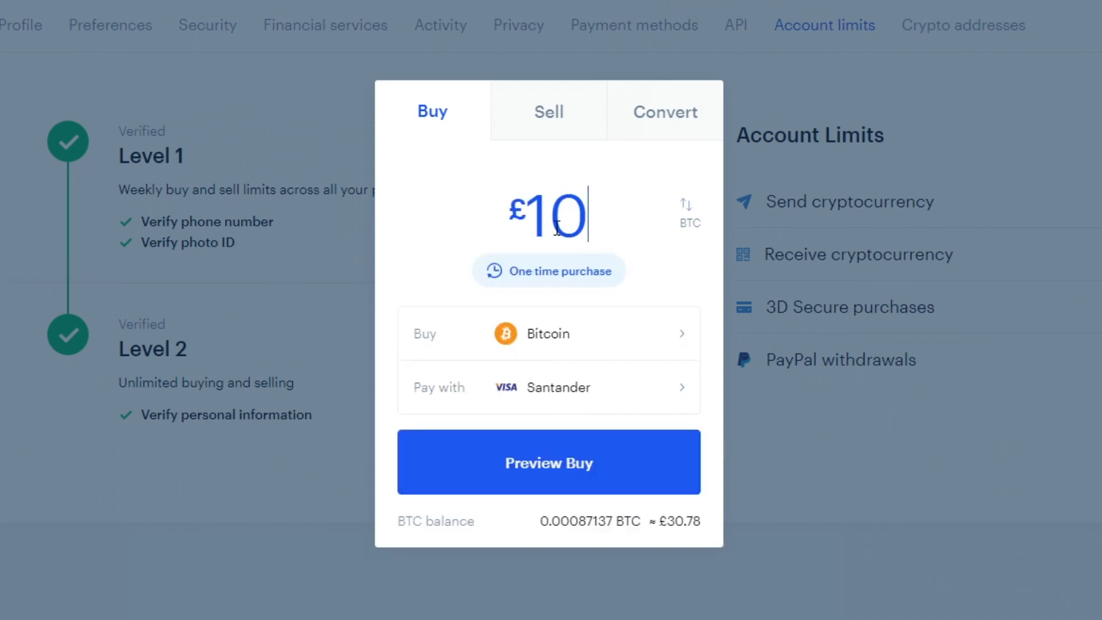
left_click(549, 333)
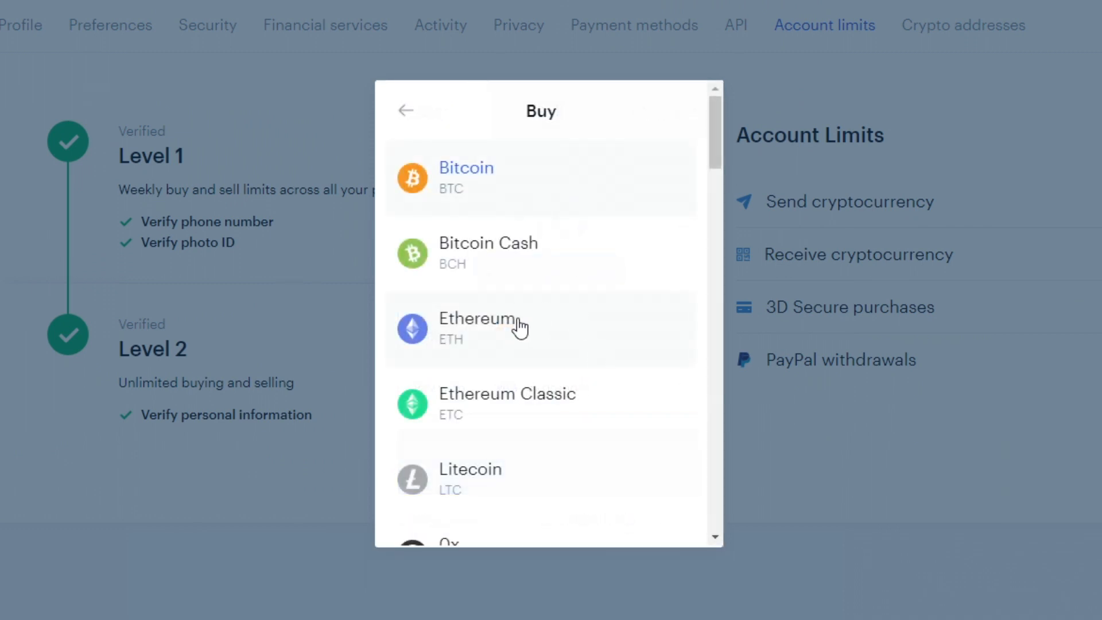
left_click(464, 167)
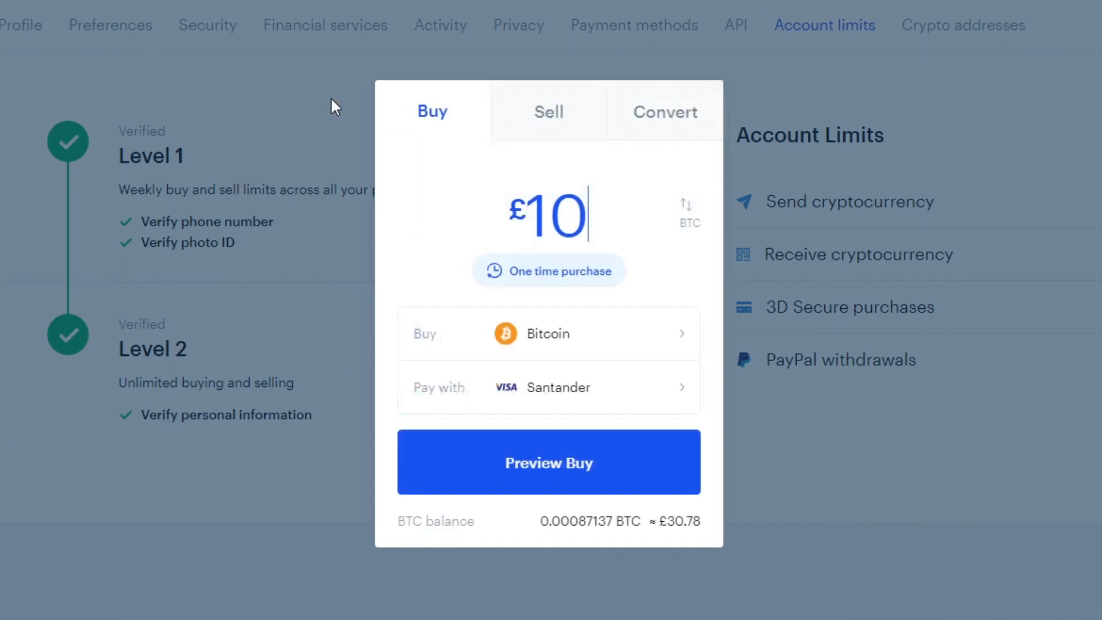
mouse_move(438, 400)
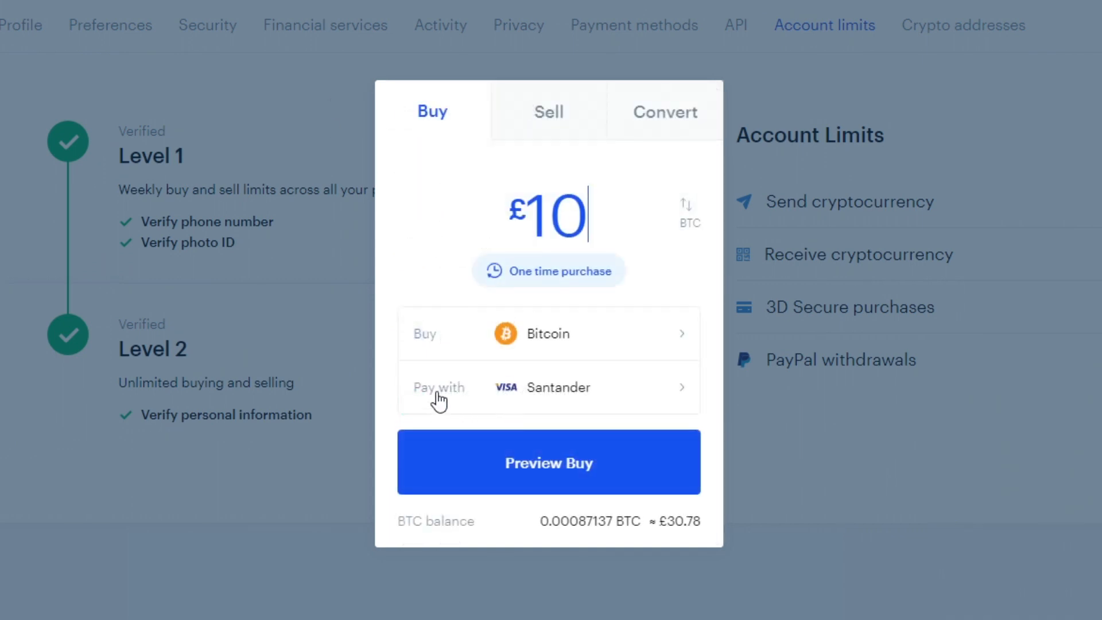
mouse_move(553, 389)
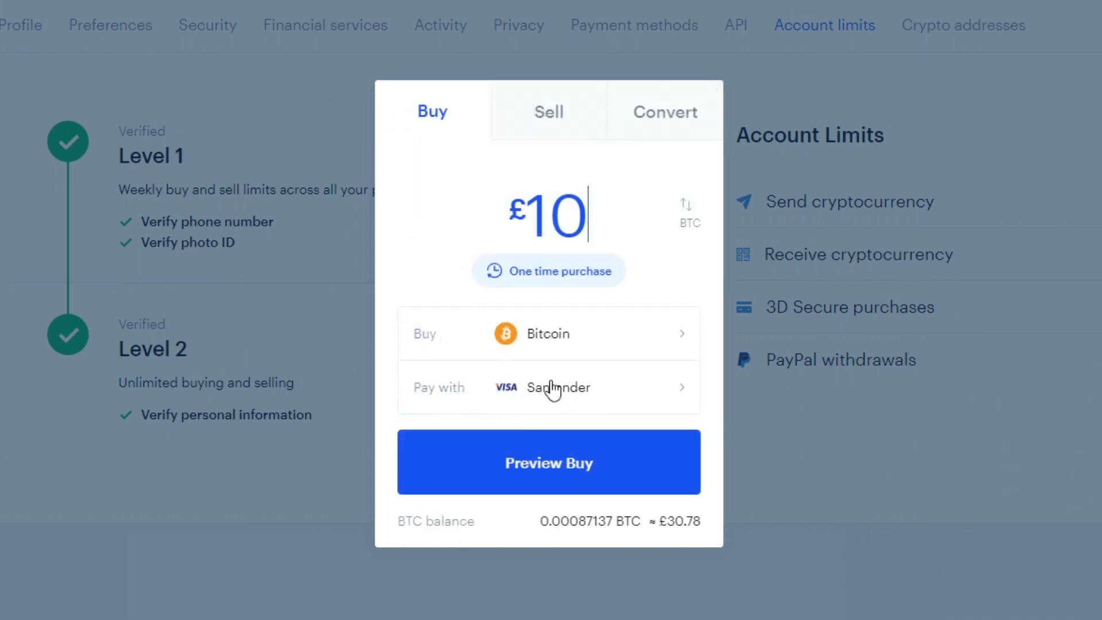
Step: Review payment methods including Add a payment method, keep Santander, and preview the £10 order
left_click(555, 387)
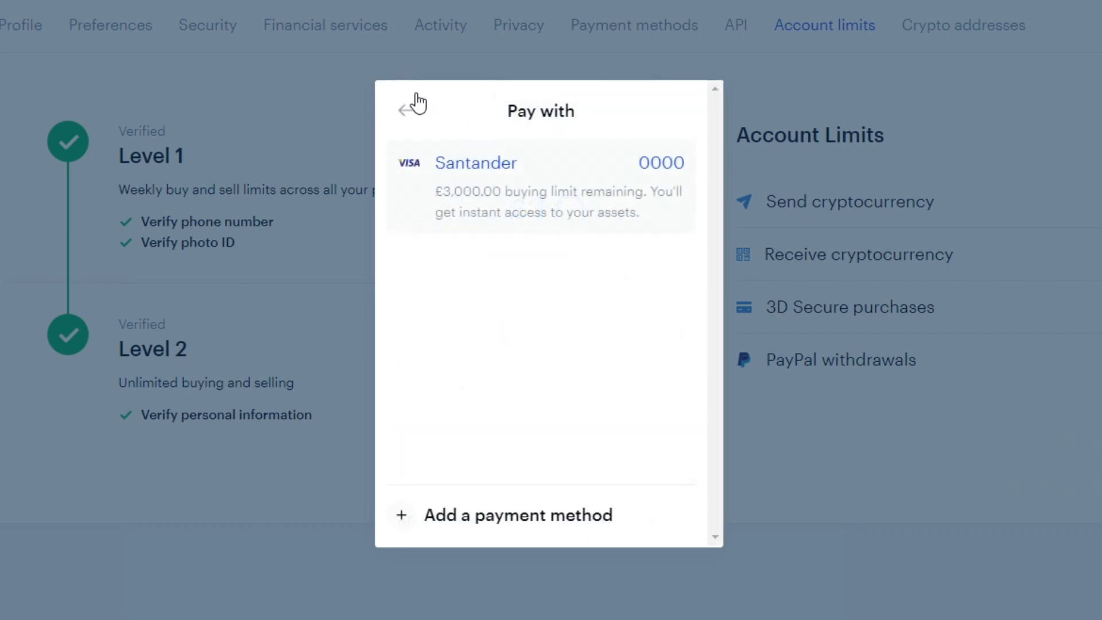
left_click(476, 162)
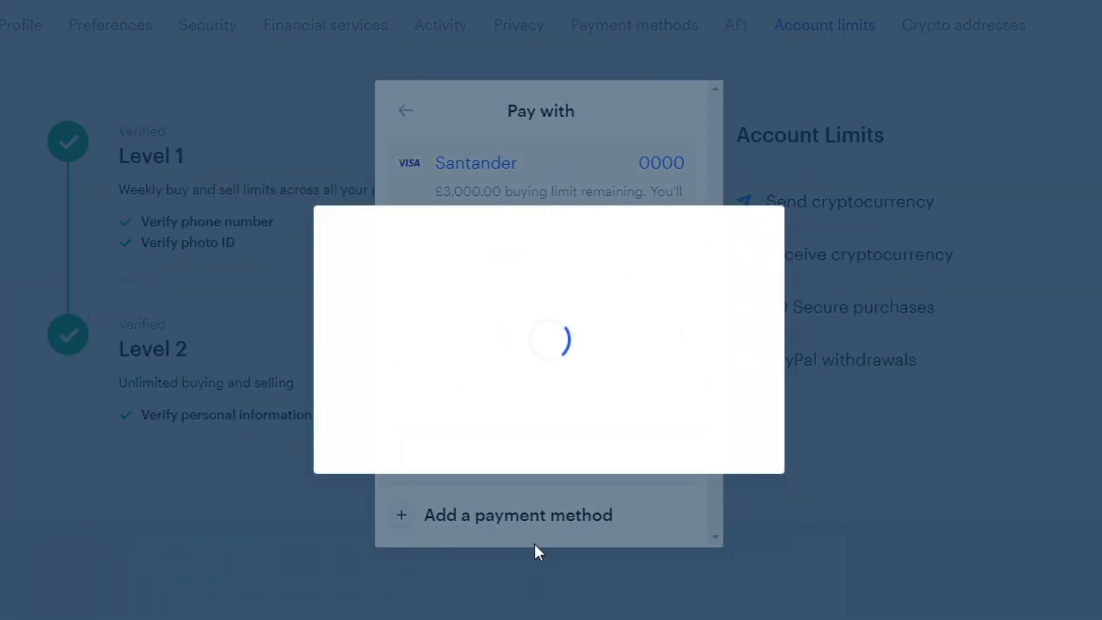
left_click(518, 514)
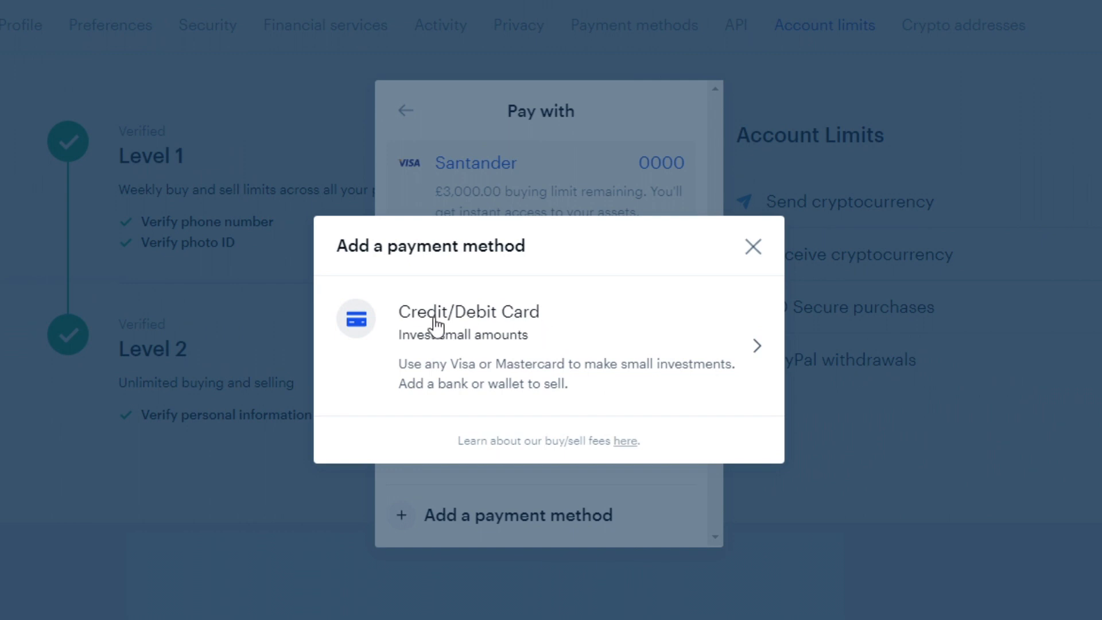
mouse_move(772, 233)
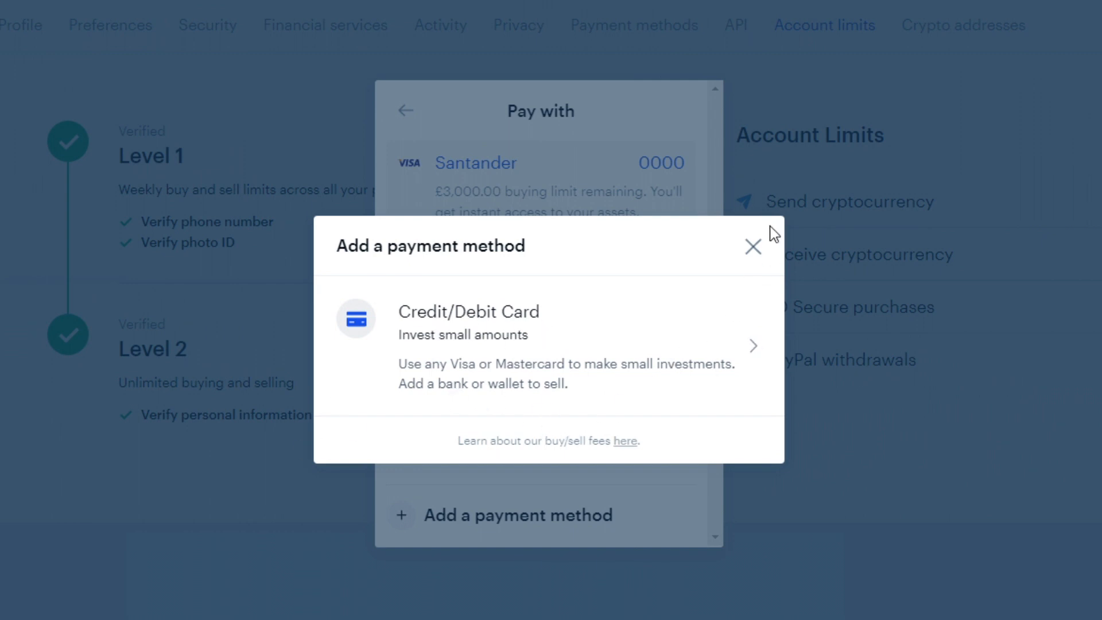
left_click(752, 246)
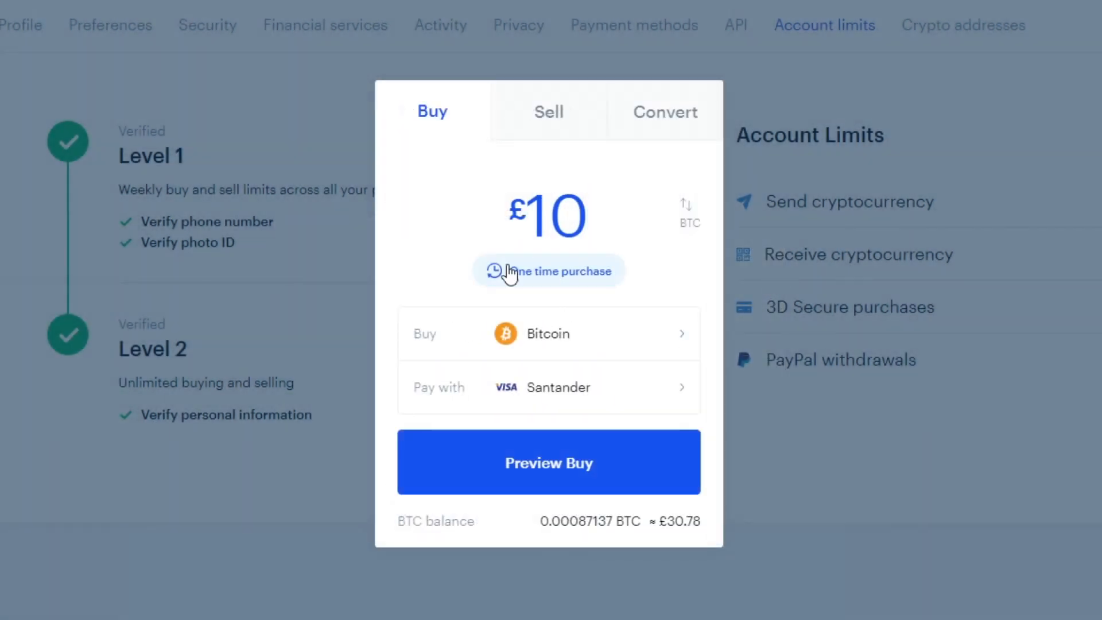
left_click(549, 462)
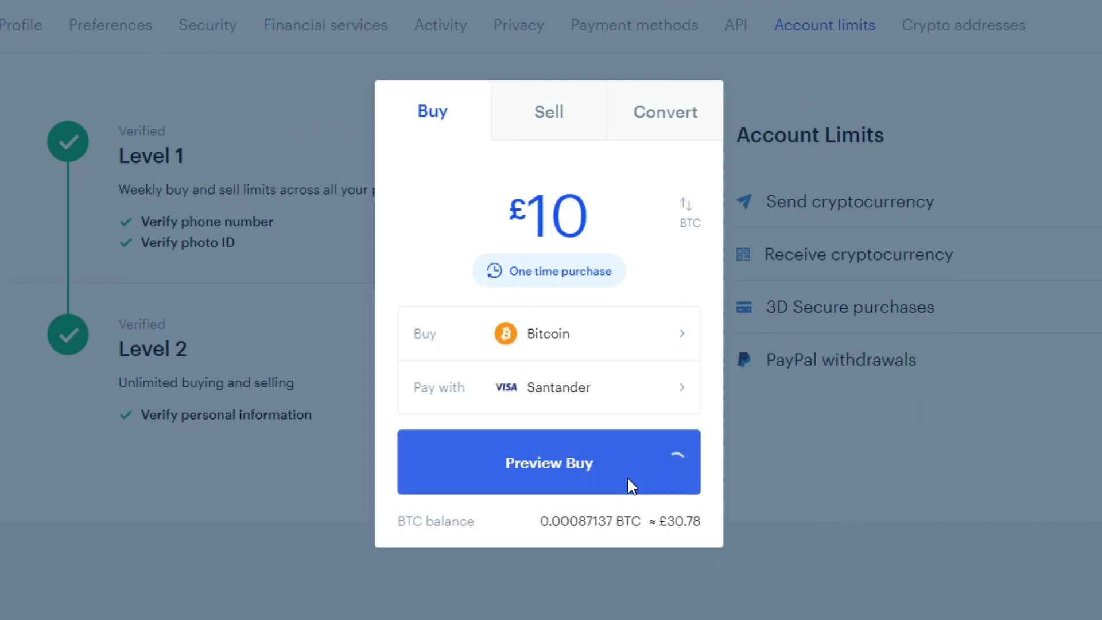
Step: Review the 0.00025393 BTC for £10 preview with £0.99 fee and back out without buying
left_click(549, 462)
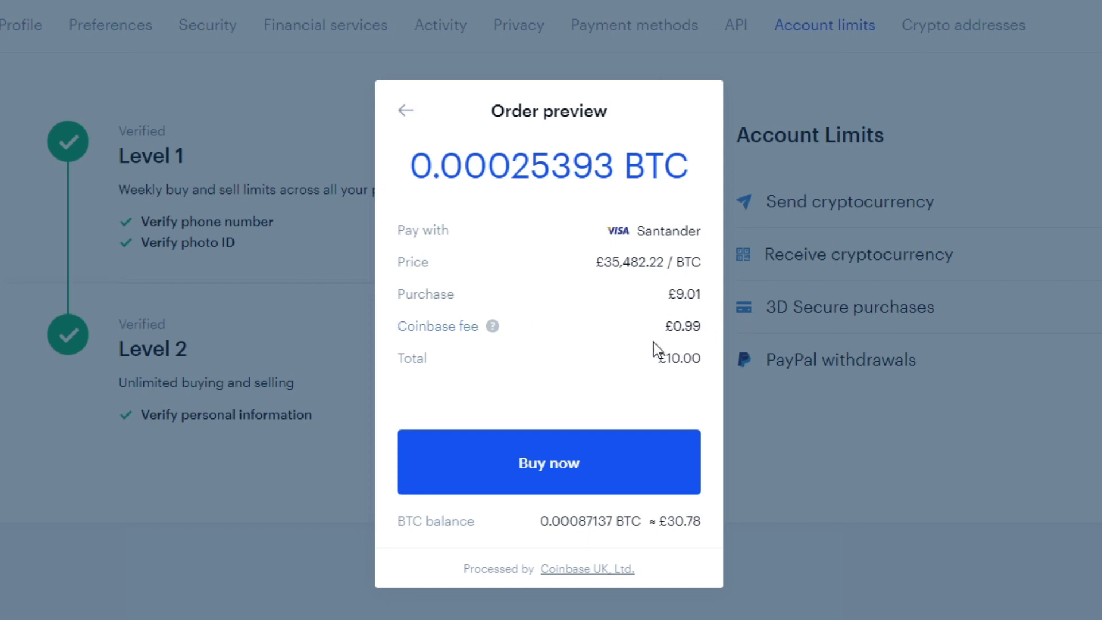
mouse_move(573, 362)
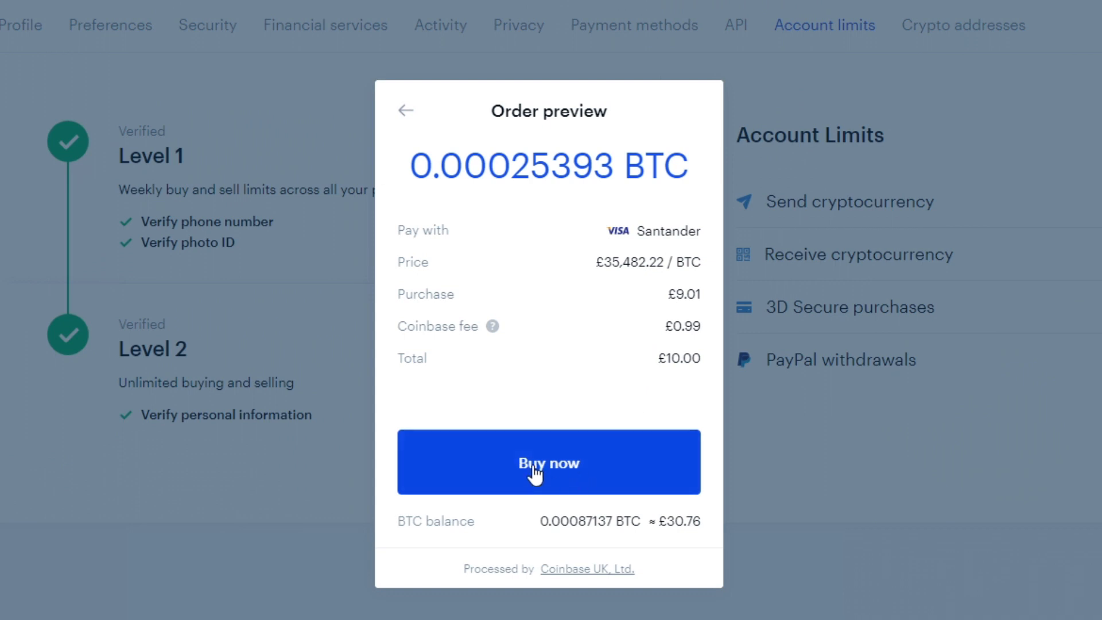
mouse_move(407, 119)
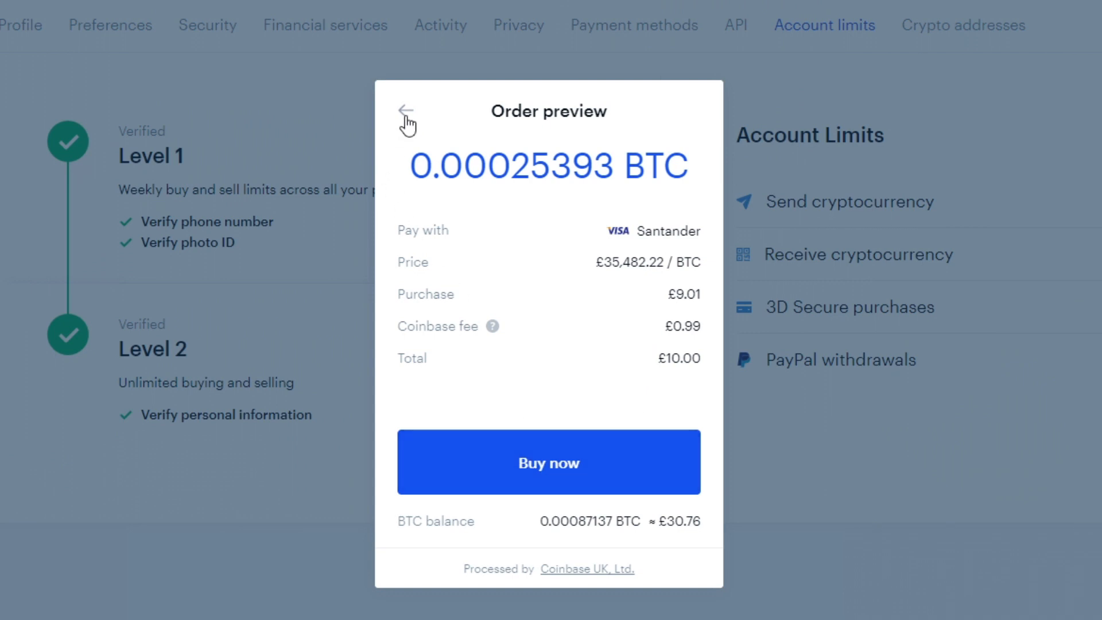
left_click(406, 111)
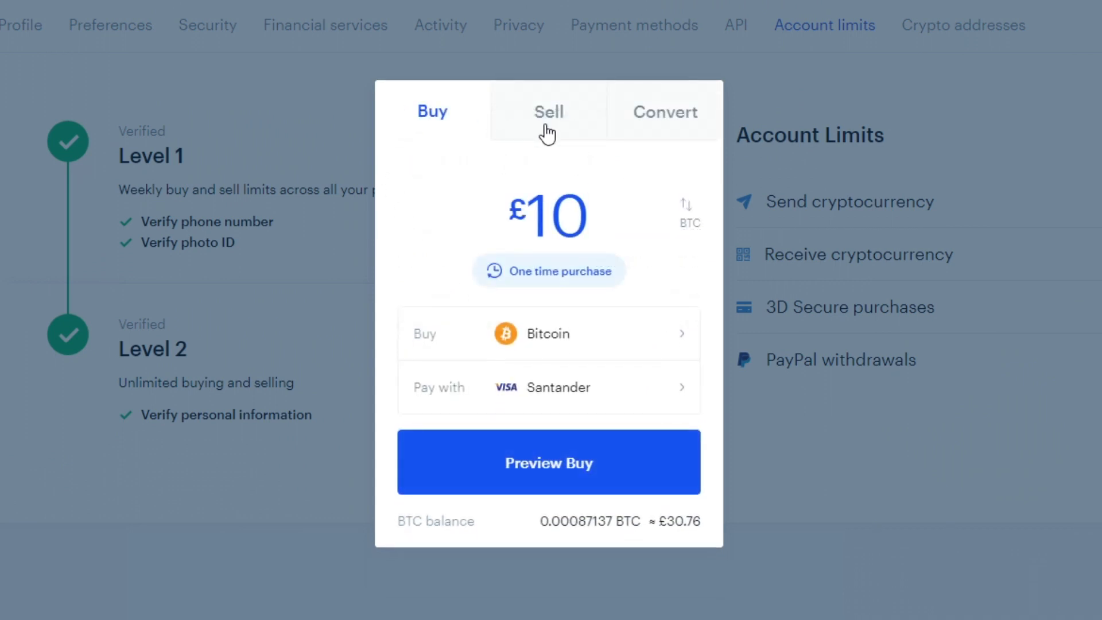
left_click(549, 111)
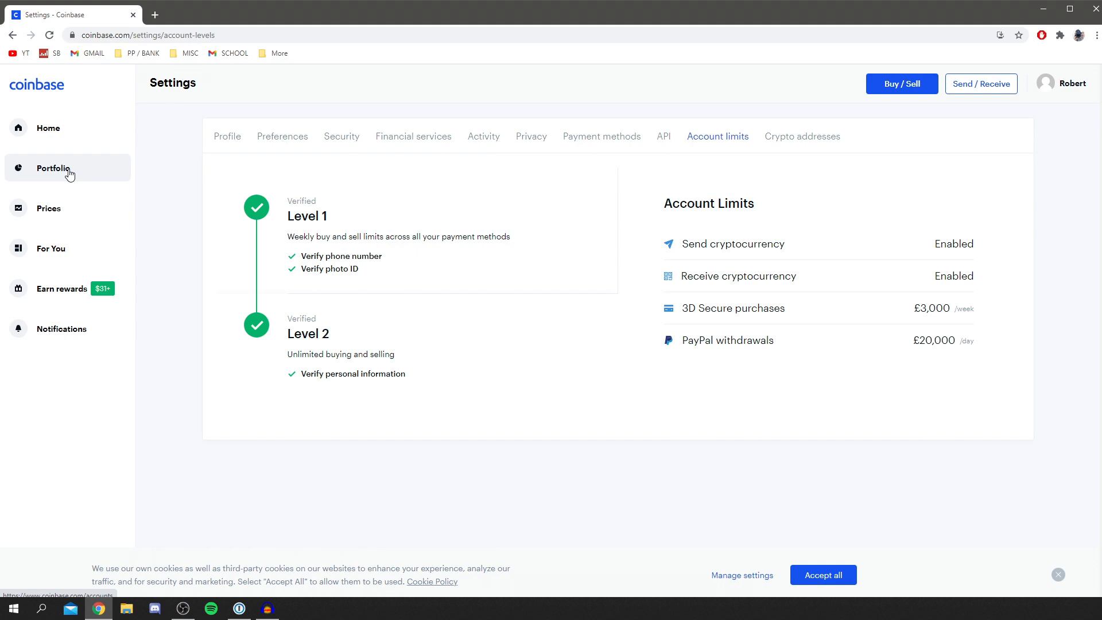
mouse_move(96, 206)
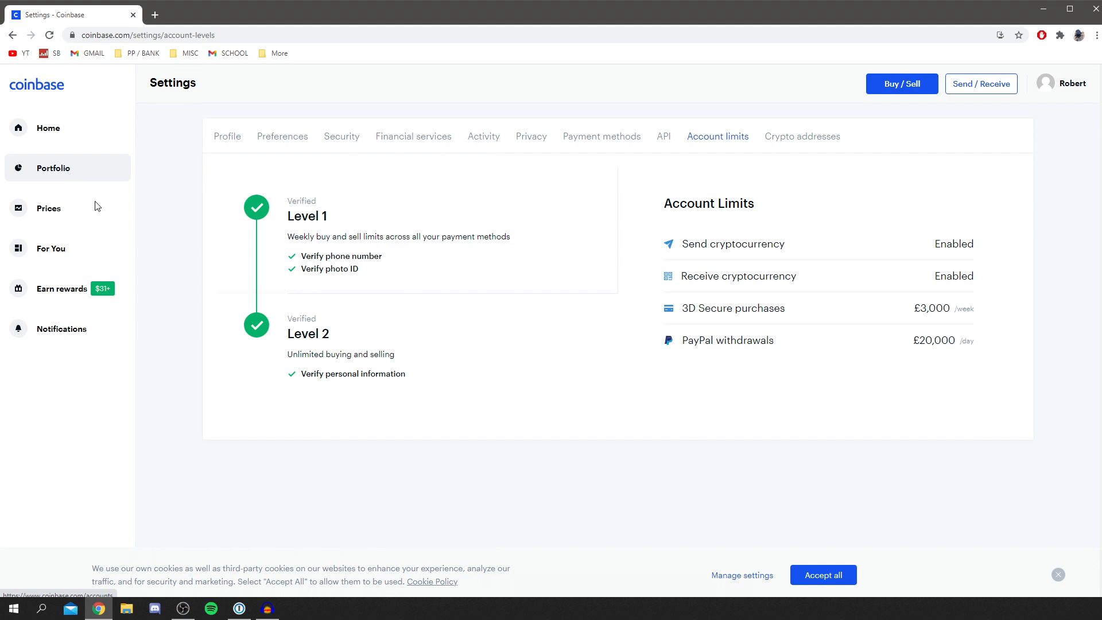
Step: Show the Prices page listing top cryptocurrencies with price, change and market cap
left_click(49, 207)
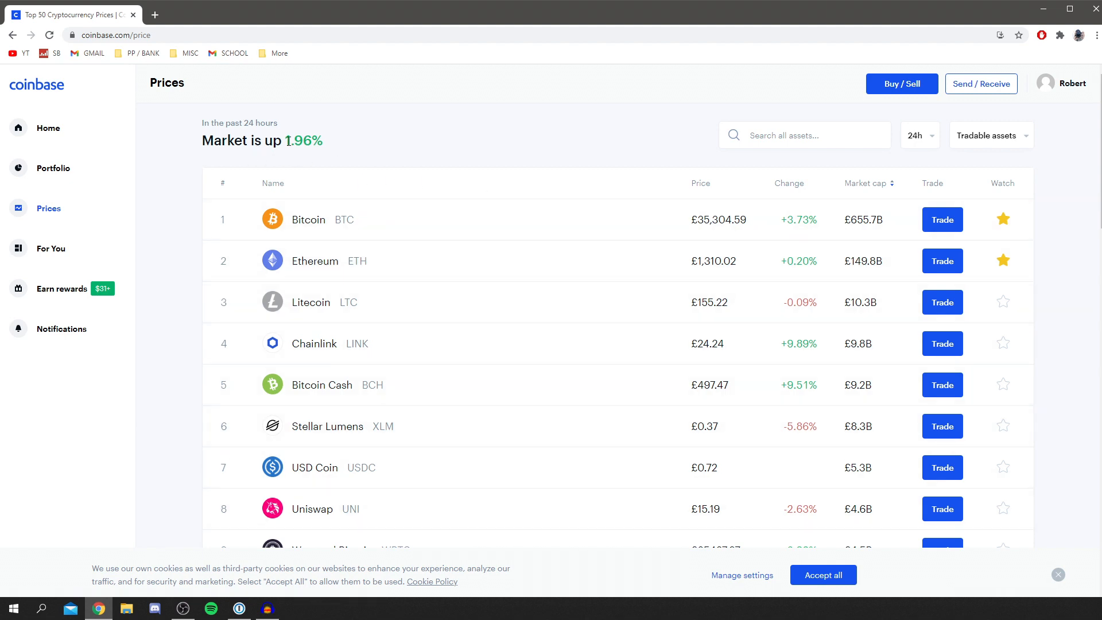
mouse_move(794, 255)
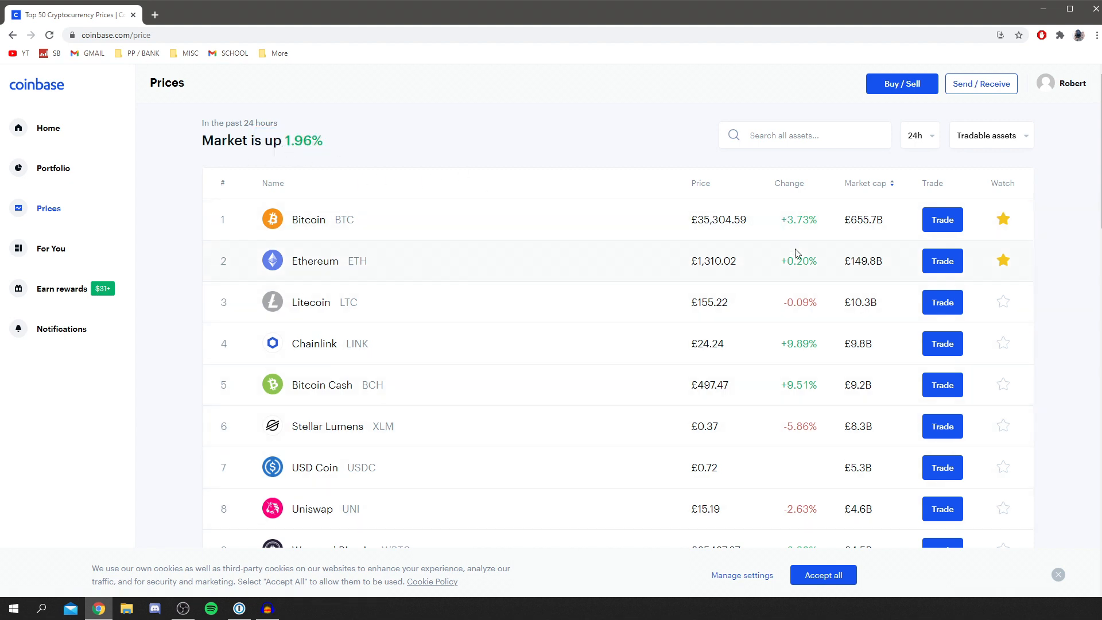
mouse_move(929, 149)
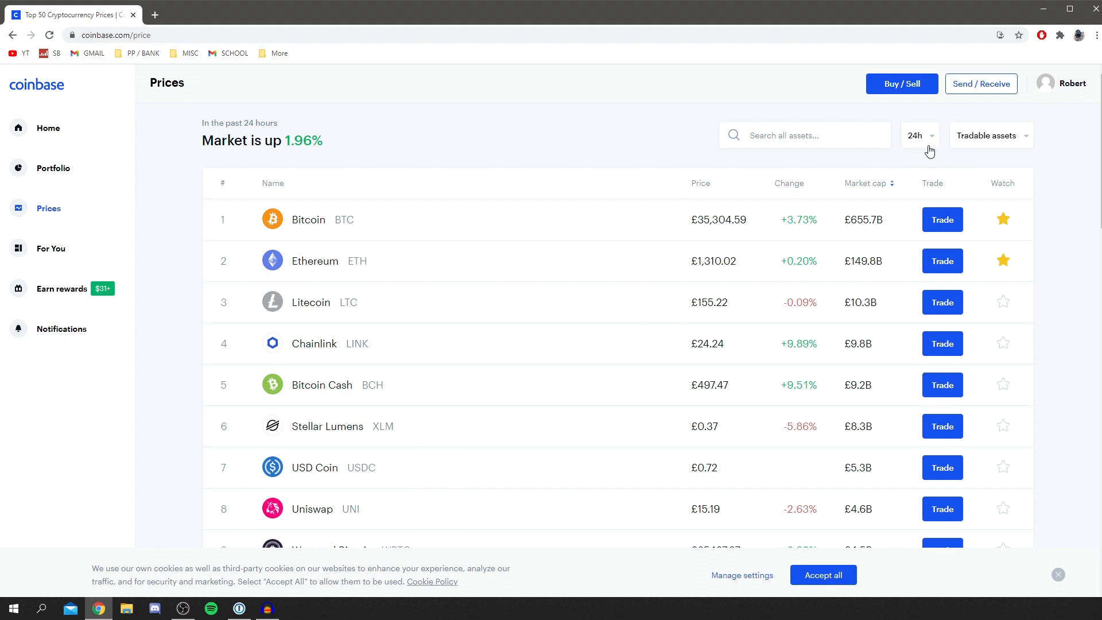
left_click(916, 135)
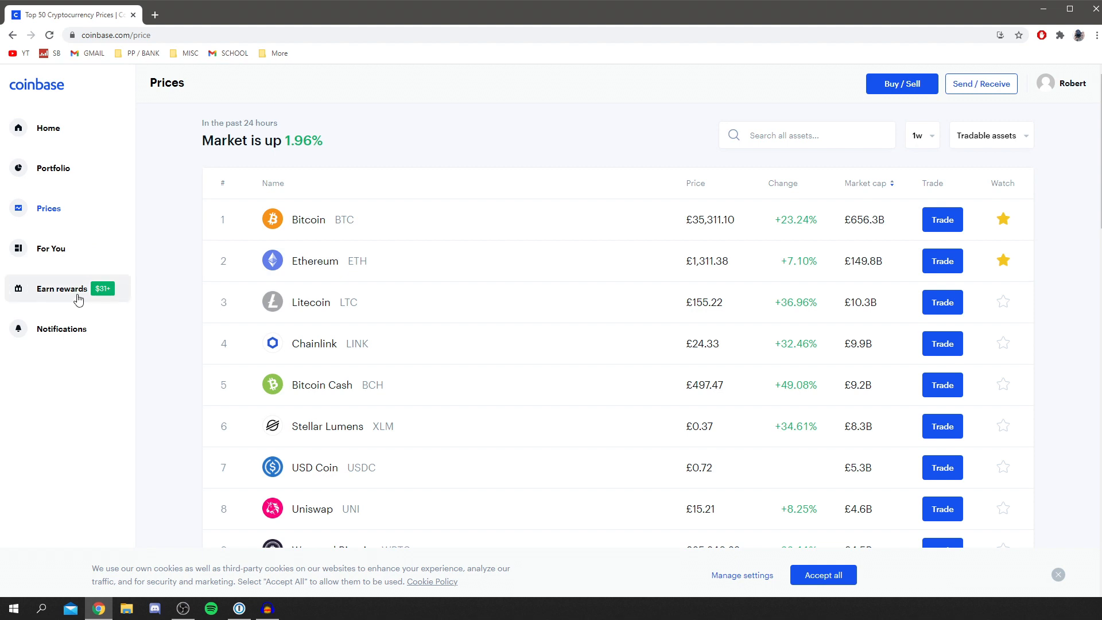
left_click(918, 136)
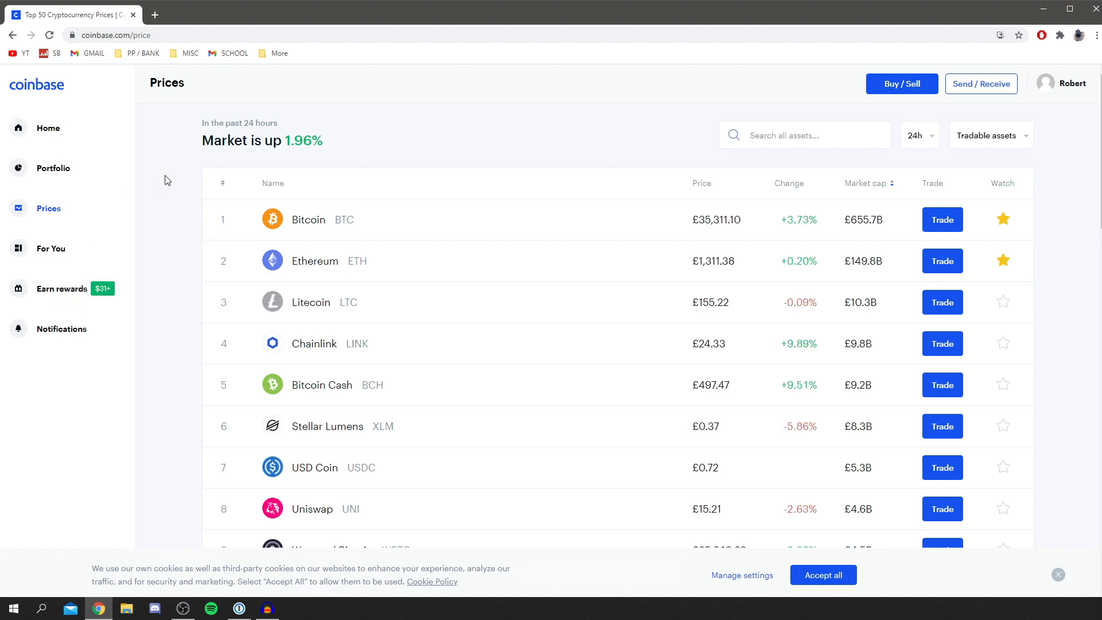